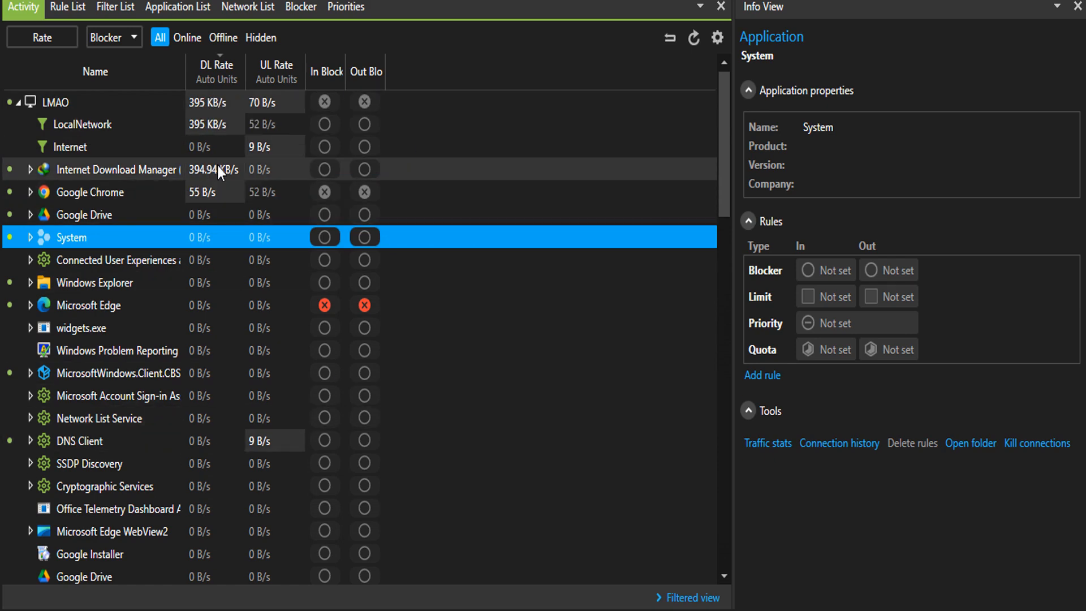
- Scroll through the application list and cycle the column set back to the Blocker view
scroll(down, 3)
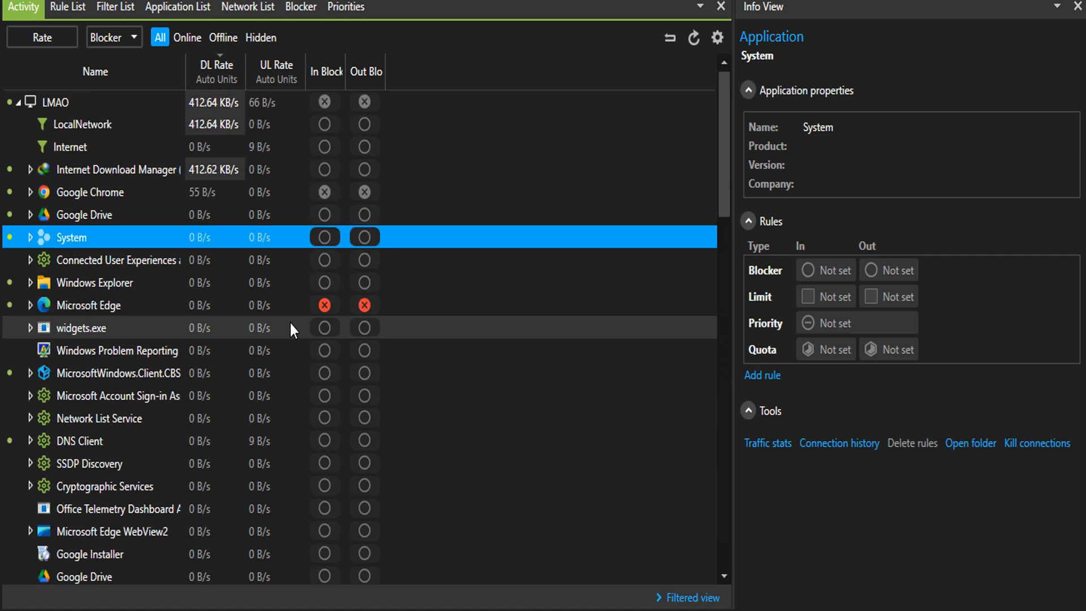
scroll(down, 3)
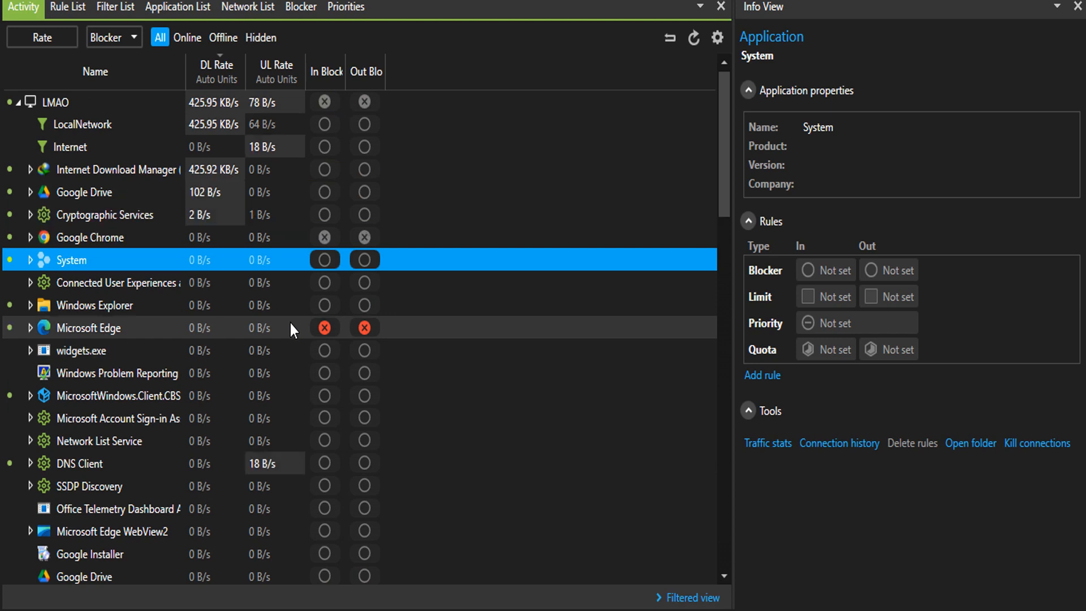
scroll(down, 3)
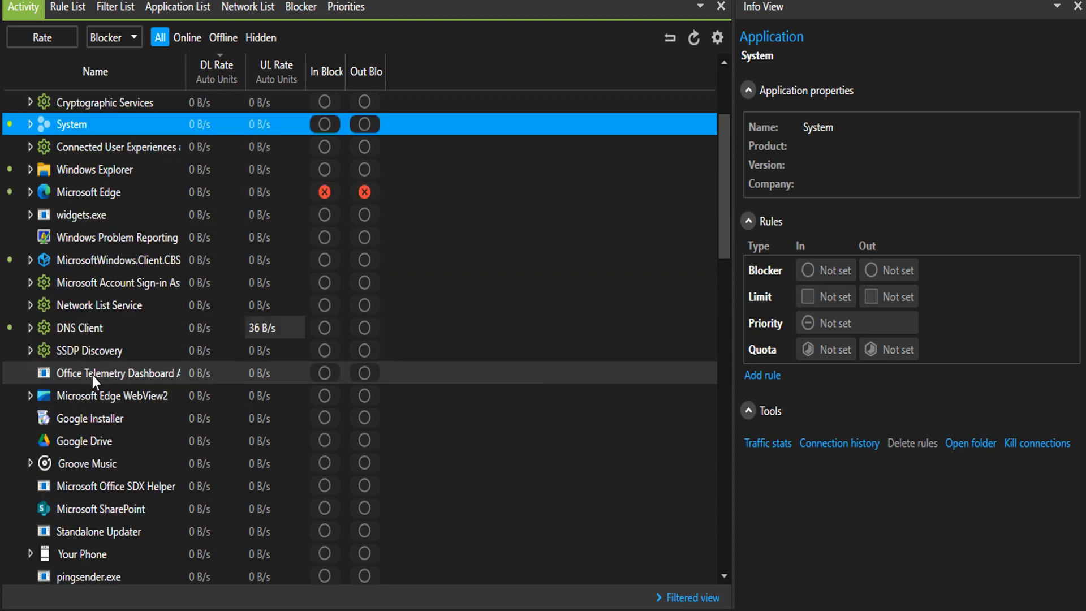
scroll(down, 3)
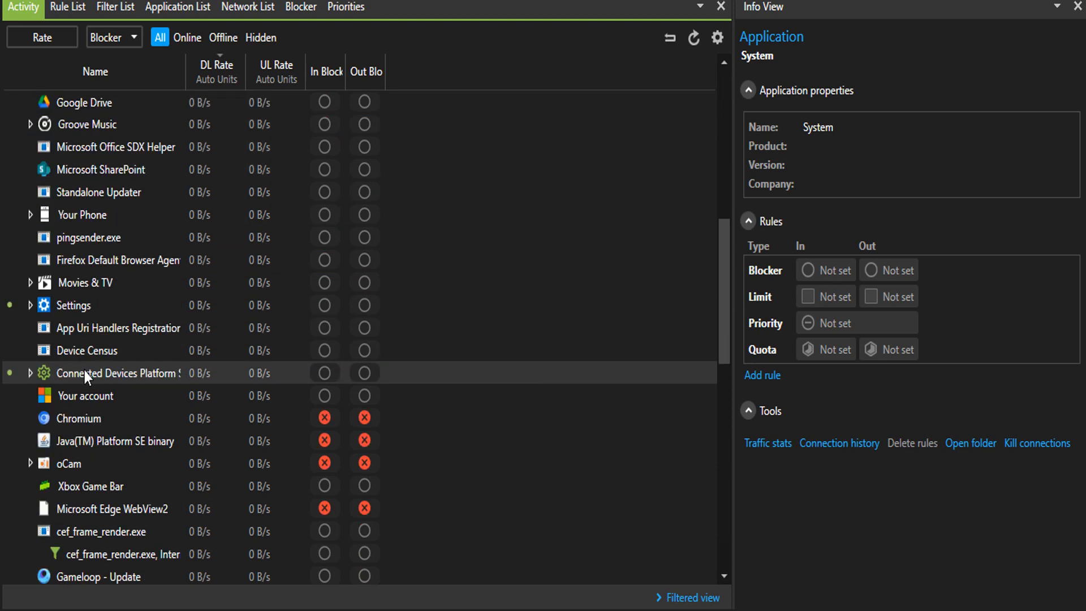
scroll(down, 3)
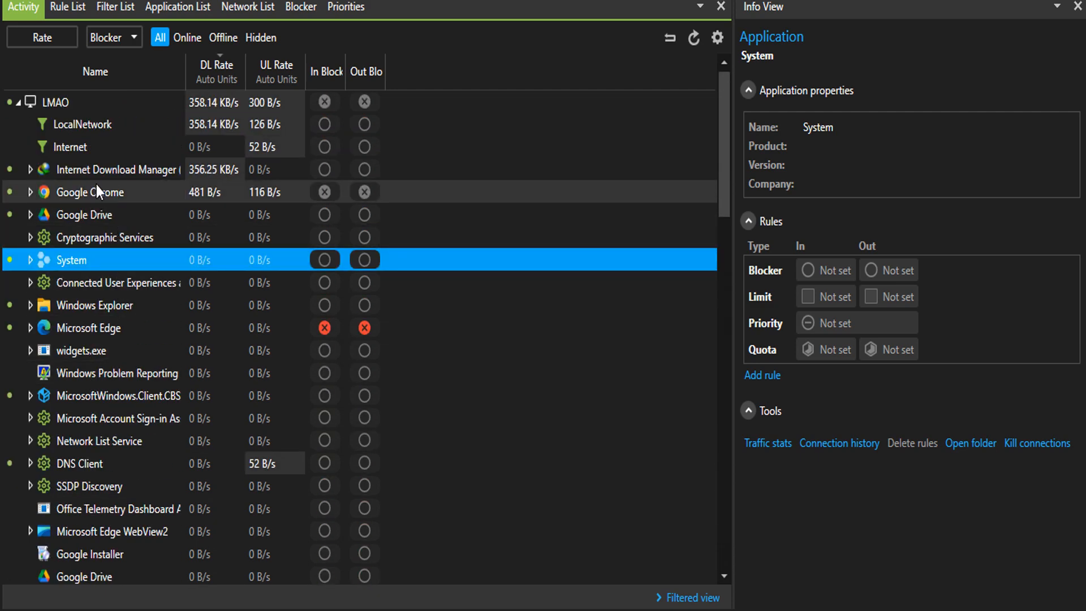
mouse_move(159, 118)
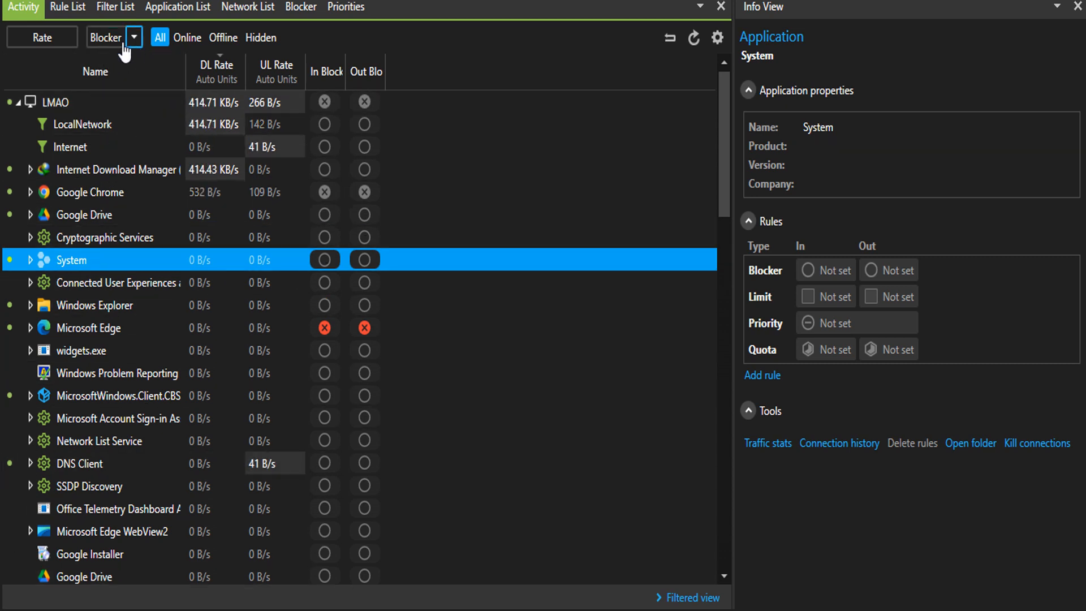
click(131, 37)
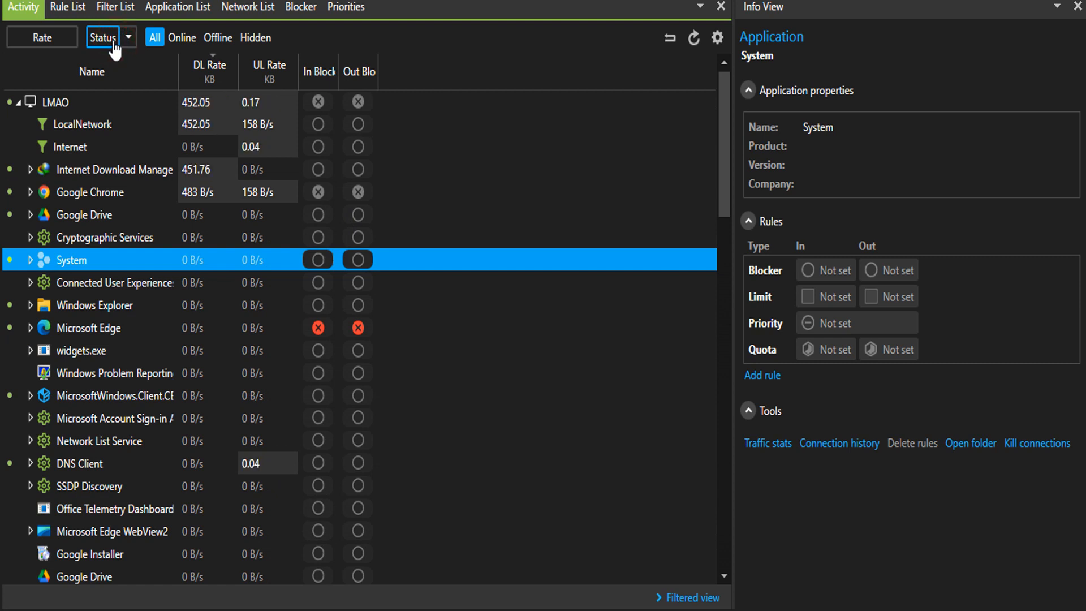
click(105, 37)
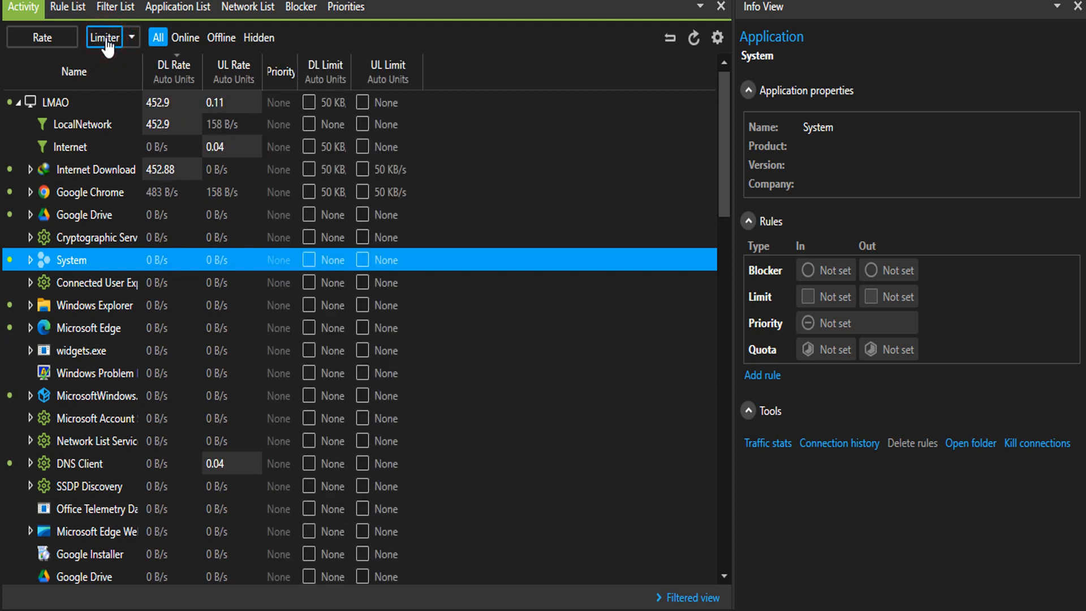
click(131, 38)
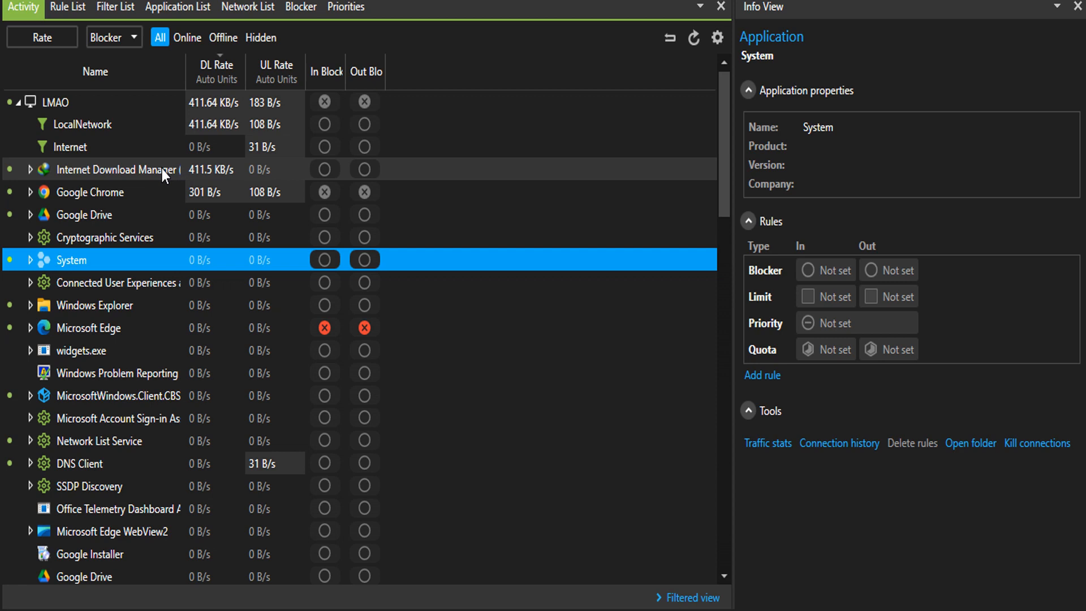
mouse_move(153, 203)
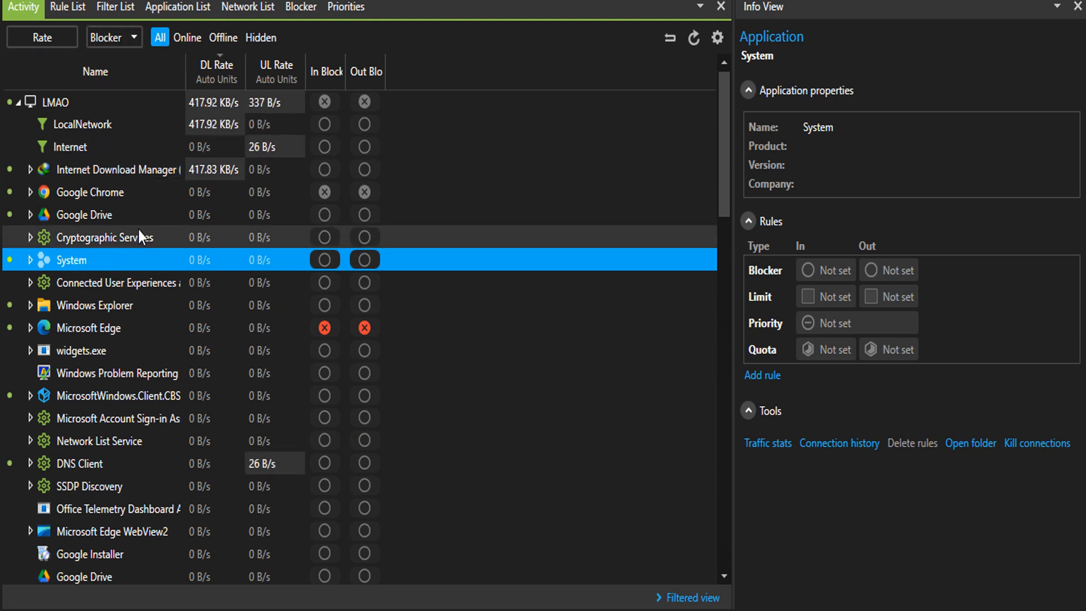
mouse_move(101, 441)
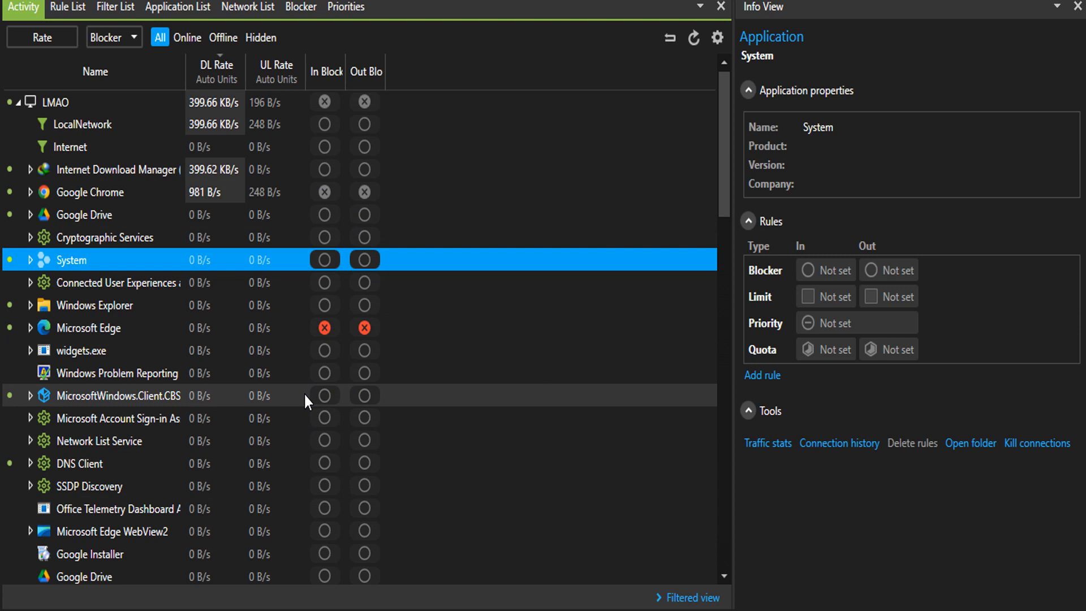
mouse_move(295, 86)
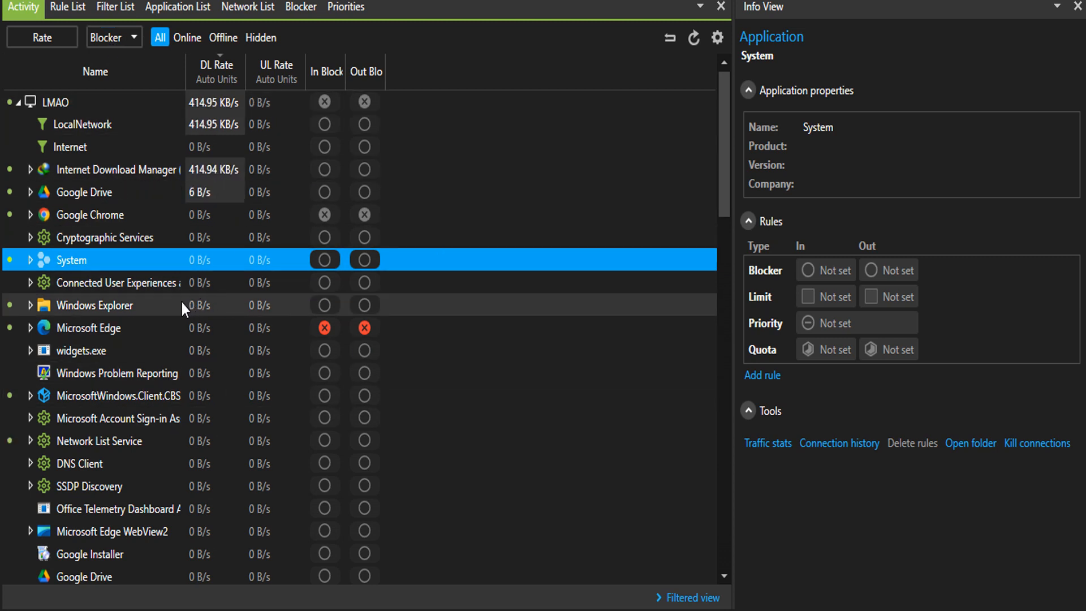
mouse_move(230, 239)
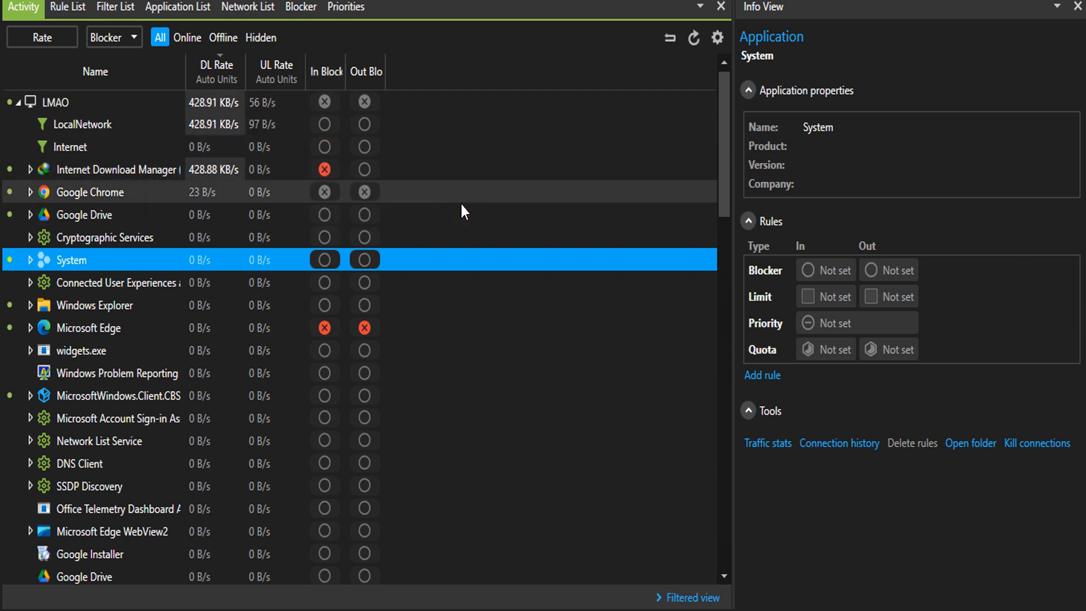
- Toggle Internet Download Manager's blocking cells so it has rules in both directions
click(364, 169)
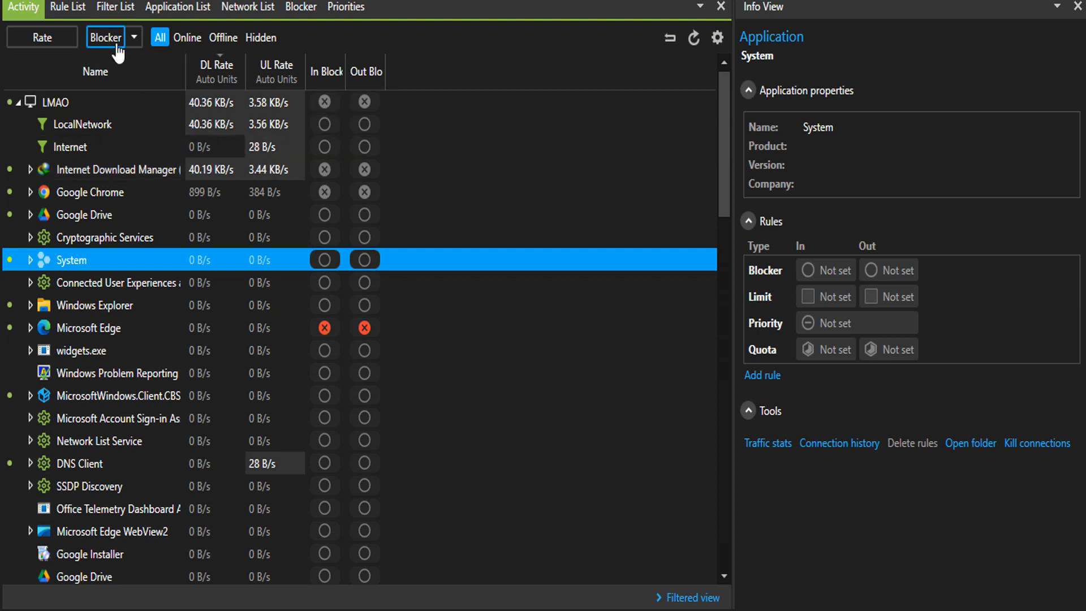
- Show the Limiter columns with download/upload limits and sort applications by download rate
click(104, 37)
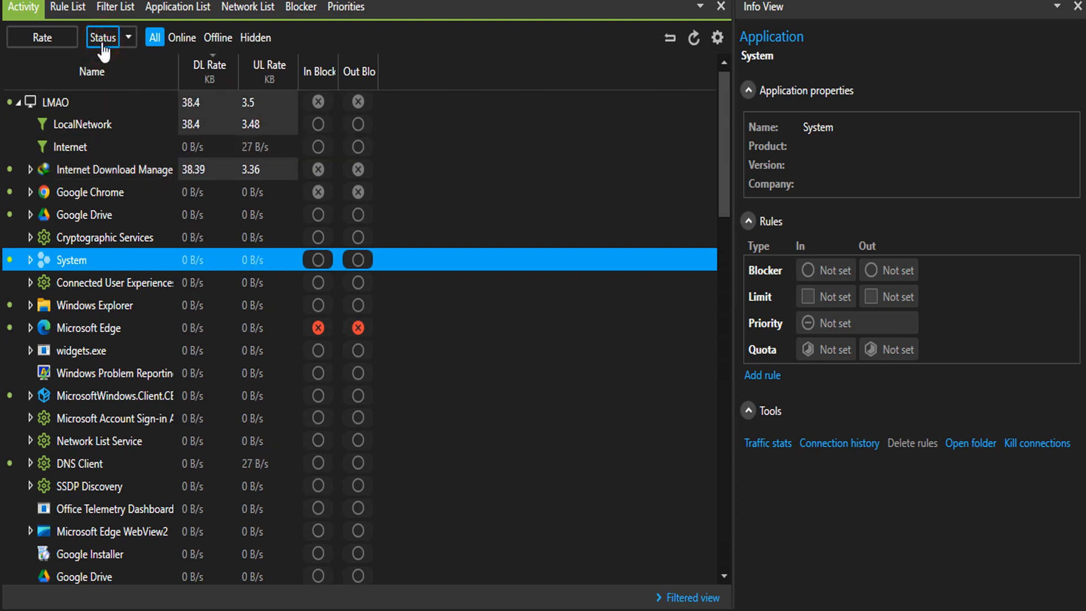
click(103, 37)
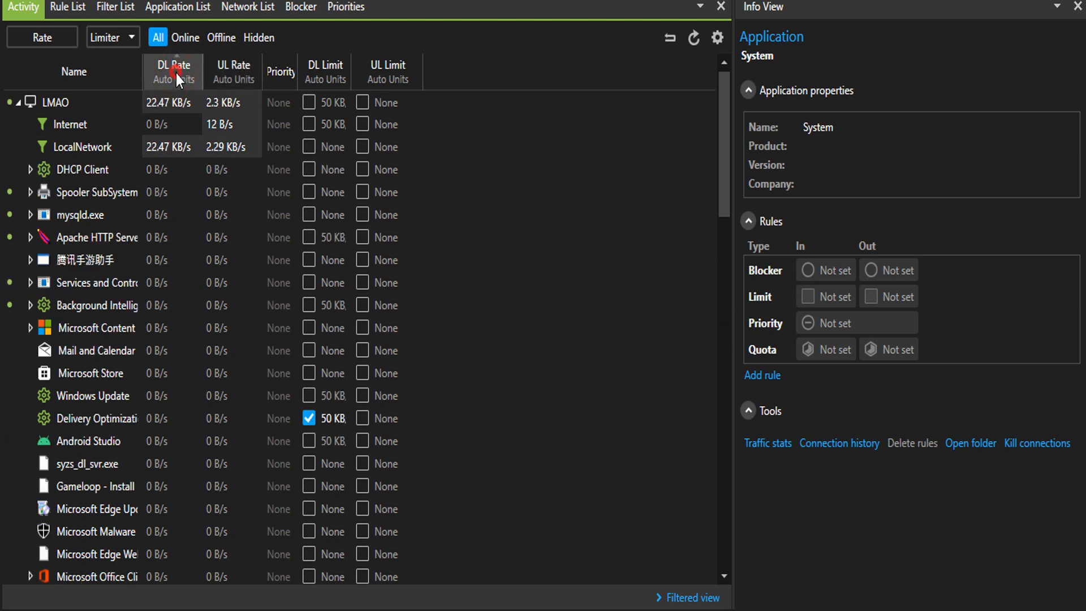
click(172, 71)
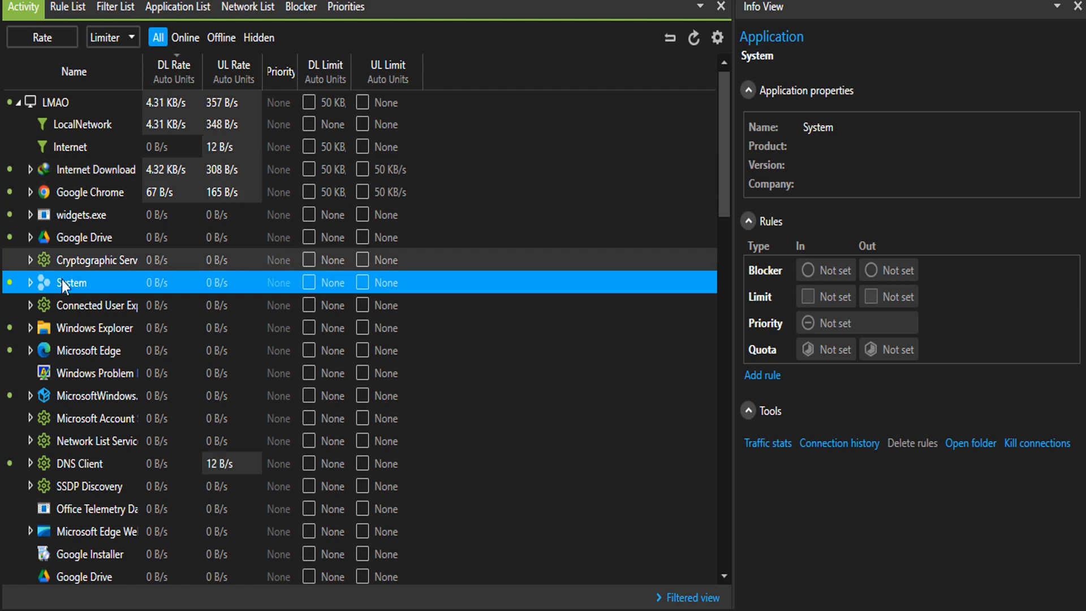
mouse_move(86, 357)
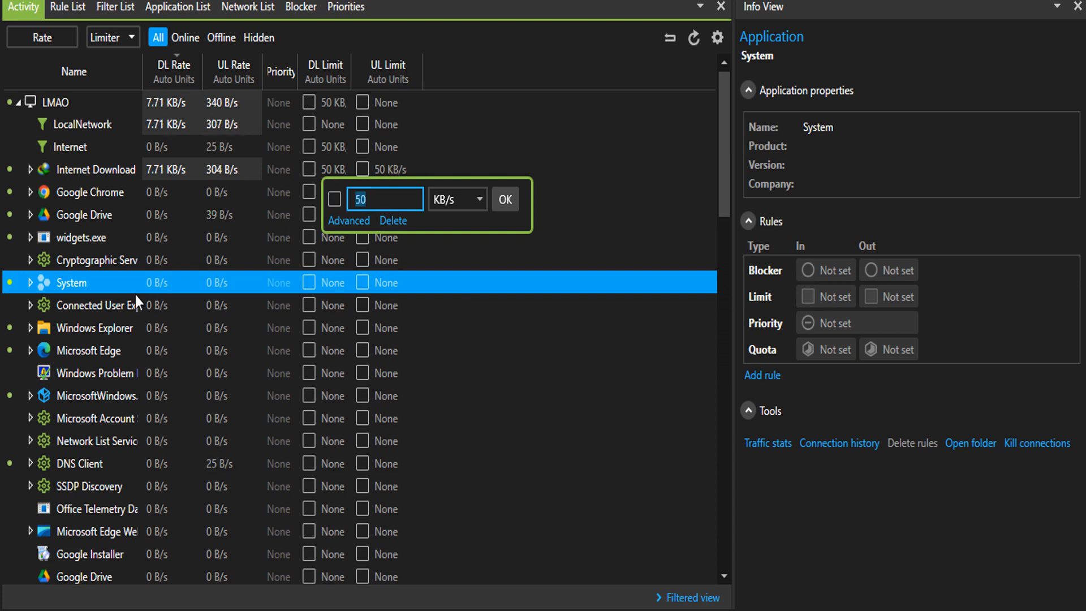
- Apply a 50 KB/s download limit to Internet Download Manager
click(384, 199)
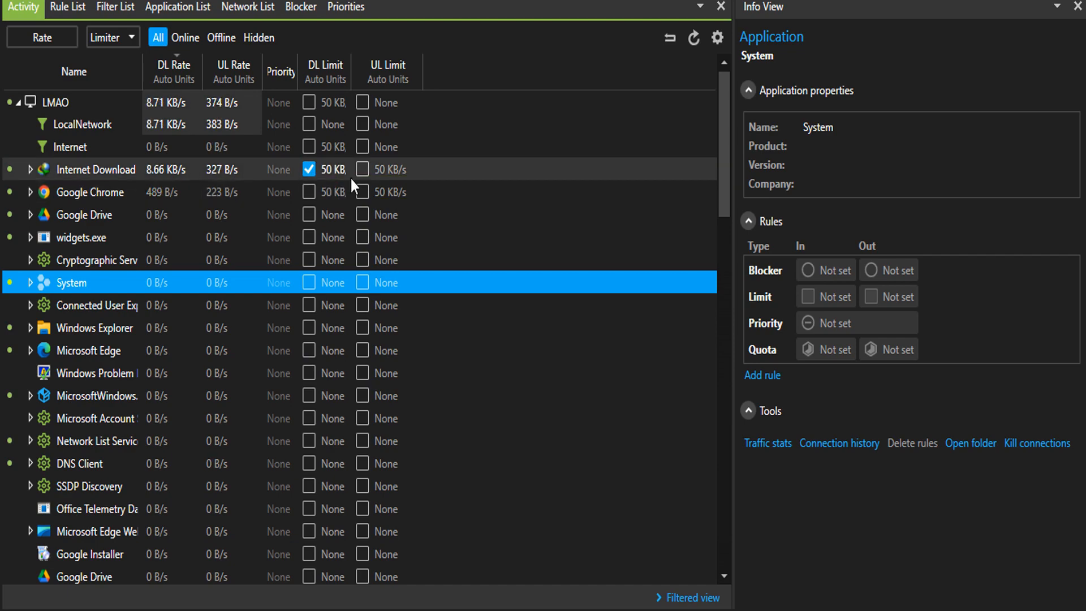
- Switch off Internet Download Manager's 50 KB download limit via its DL Limit checkbox
scroll(down, 3)
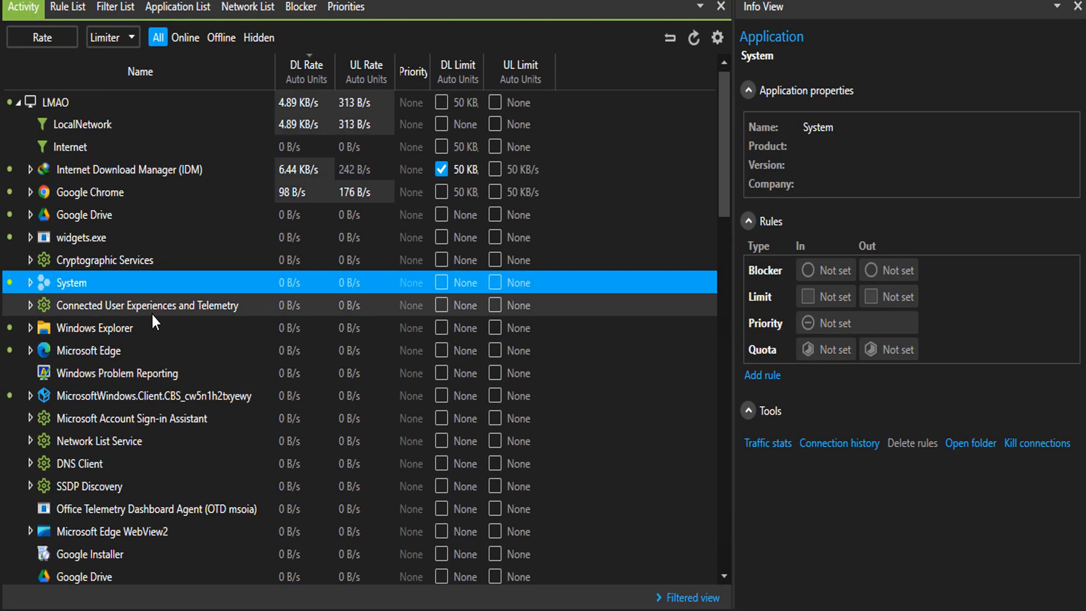
scroll(down, 3)
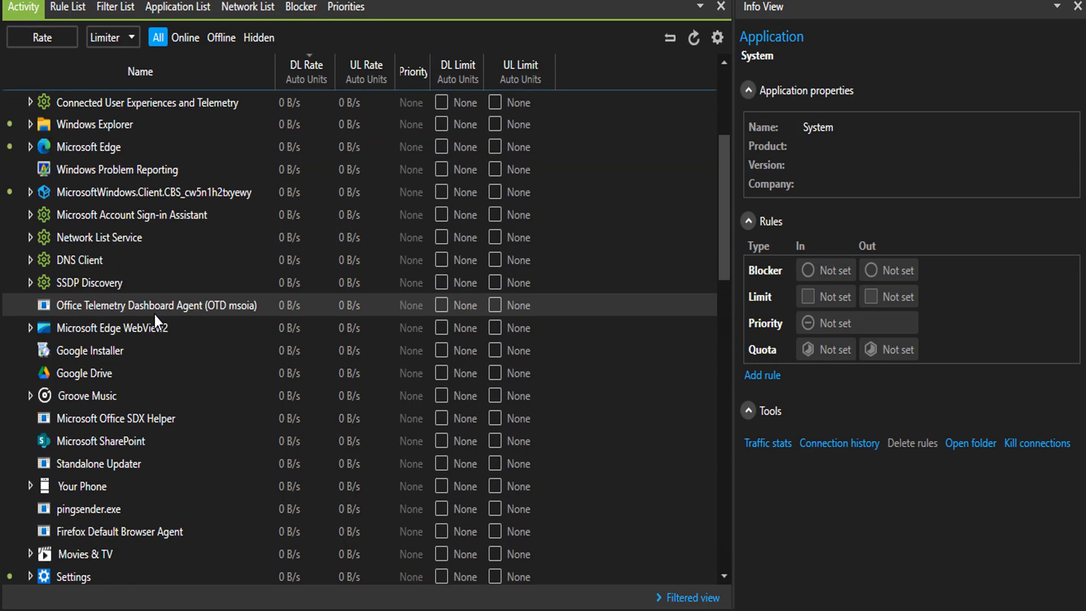
scroll(down, 3)
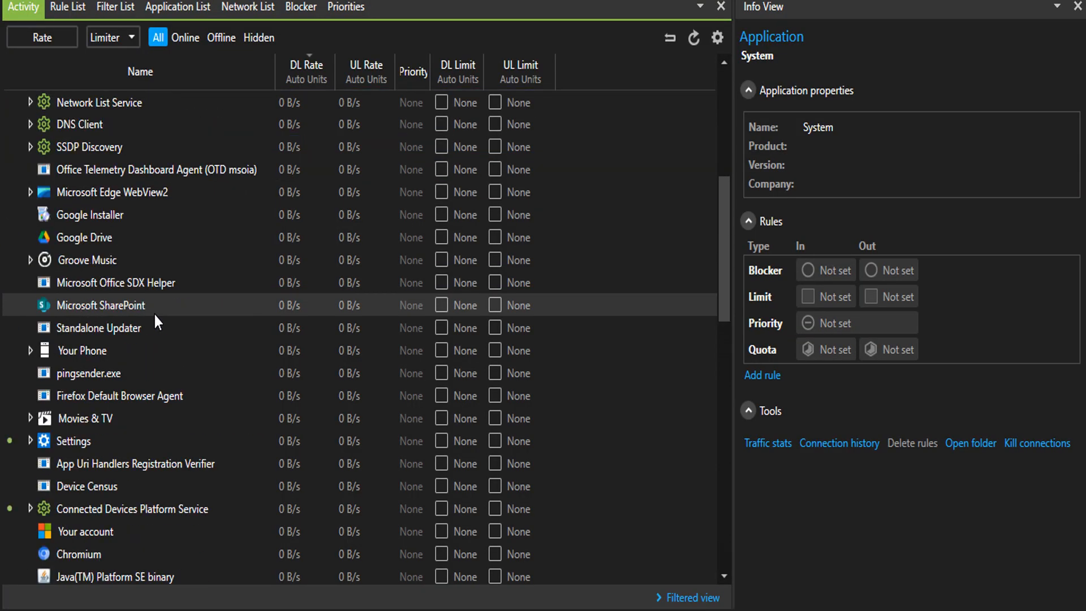
scroll(down, 3)
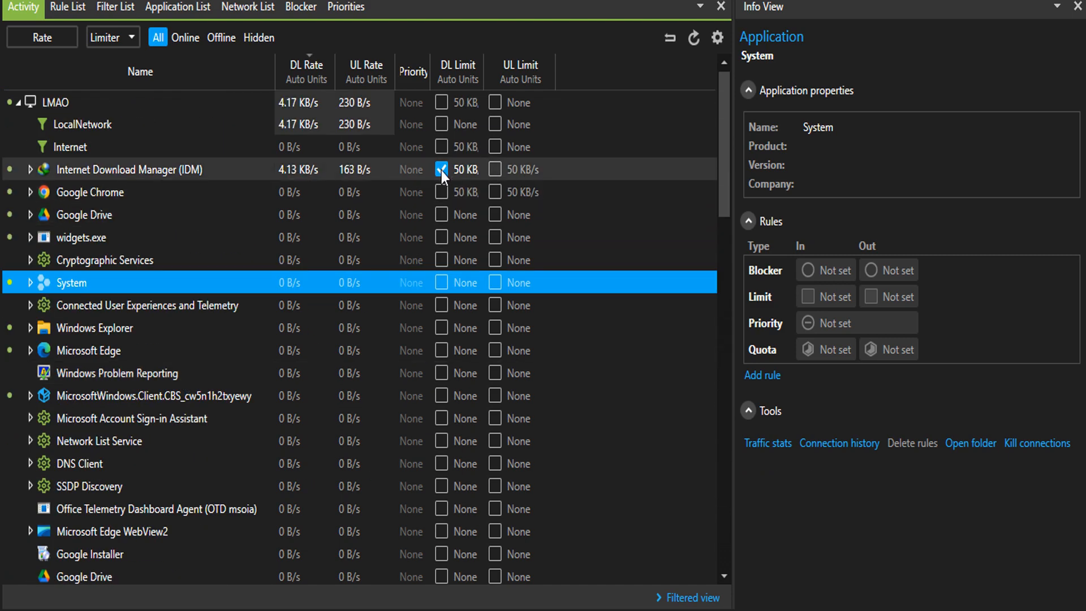
click(441, 169)
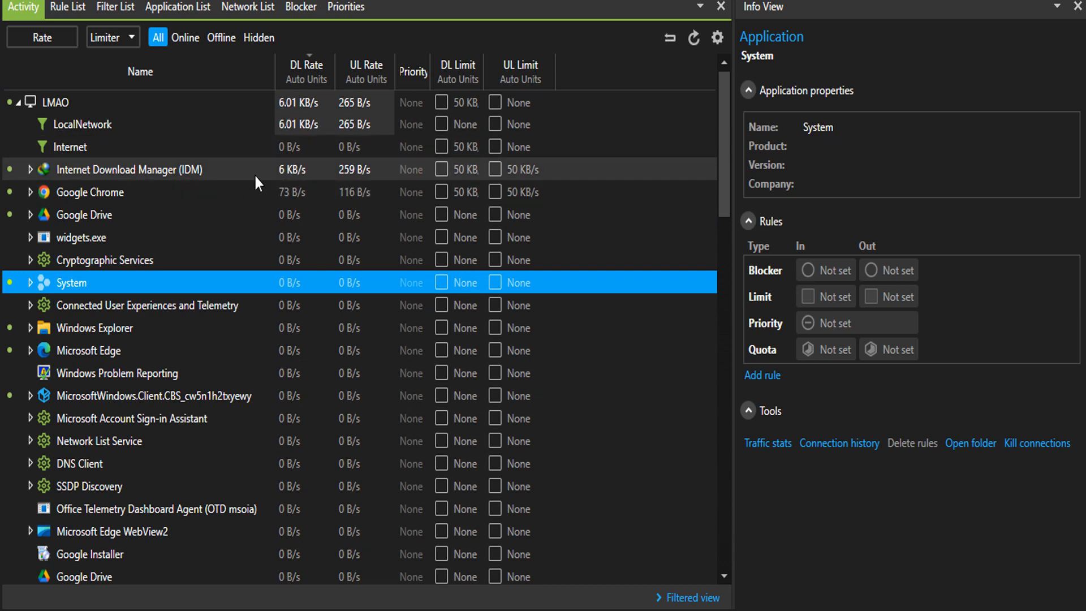
mouse_move(307, 182)
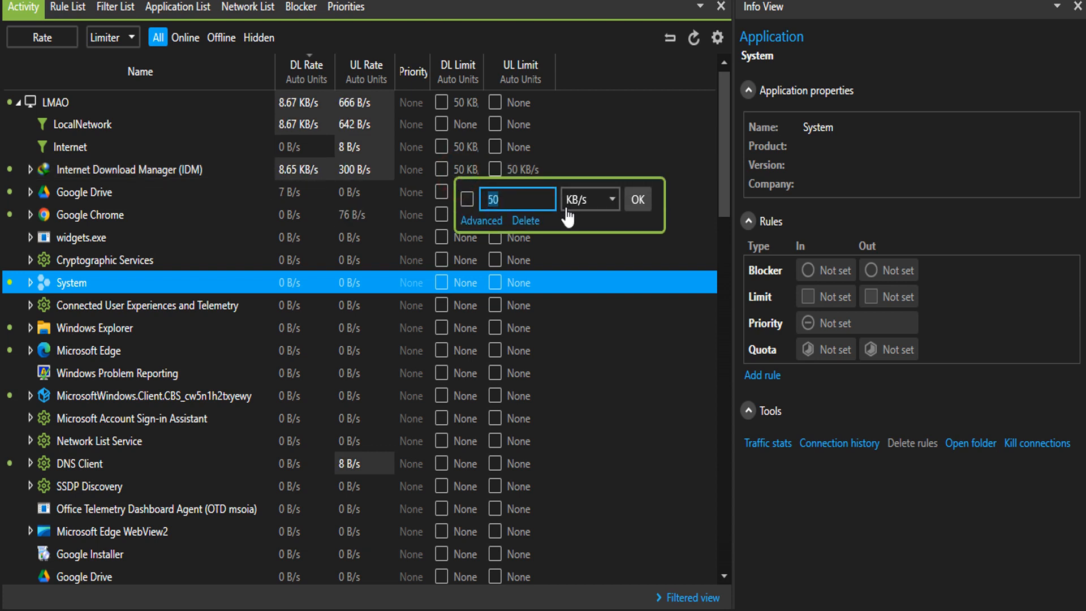
- Set Internet Download Manager's download limit to 1 MB/s, enable it, and reopen the value for editing
click(609, 199)
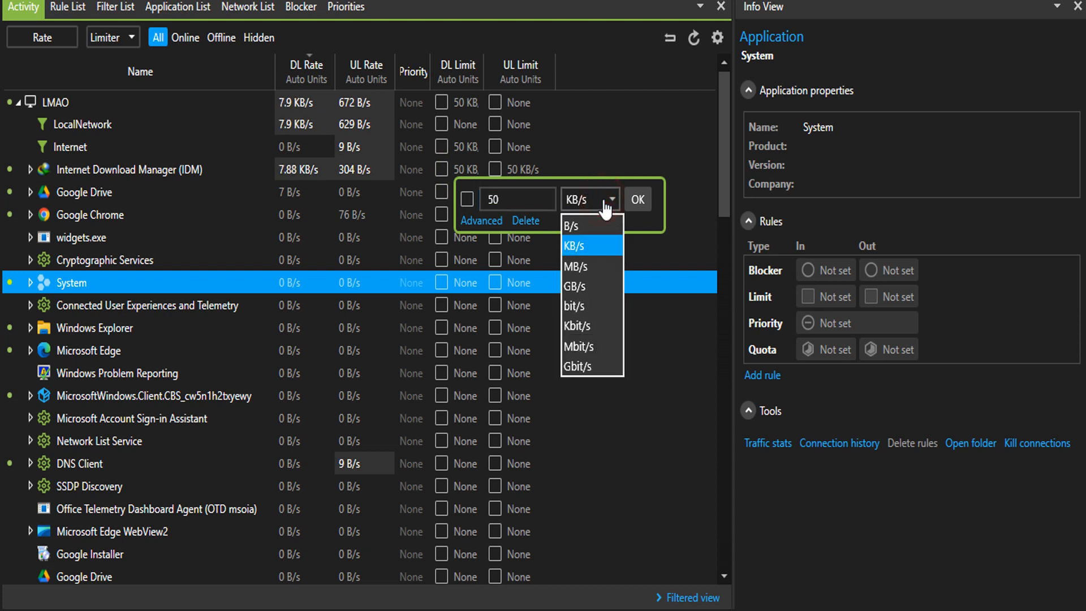
click(575, 267)
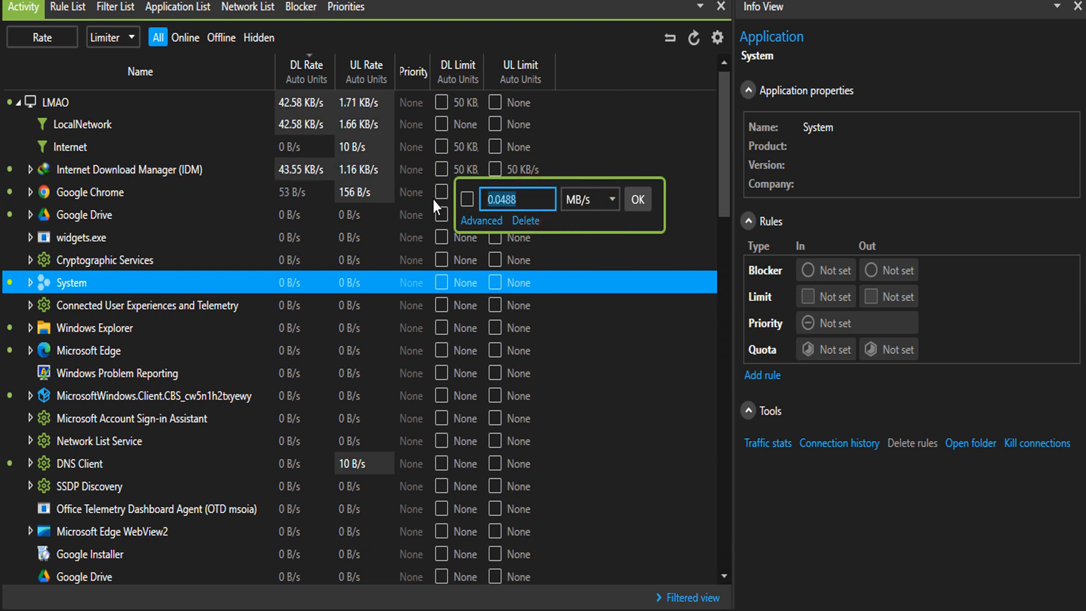
text(1)
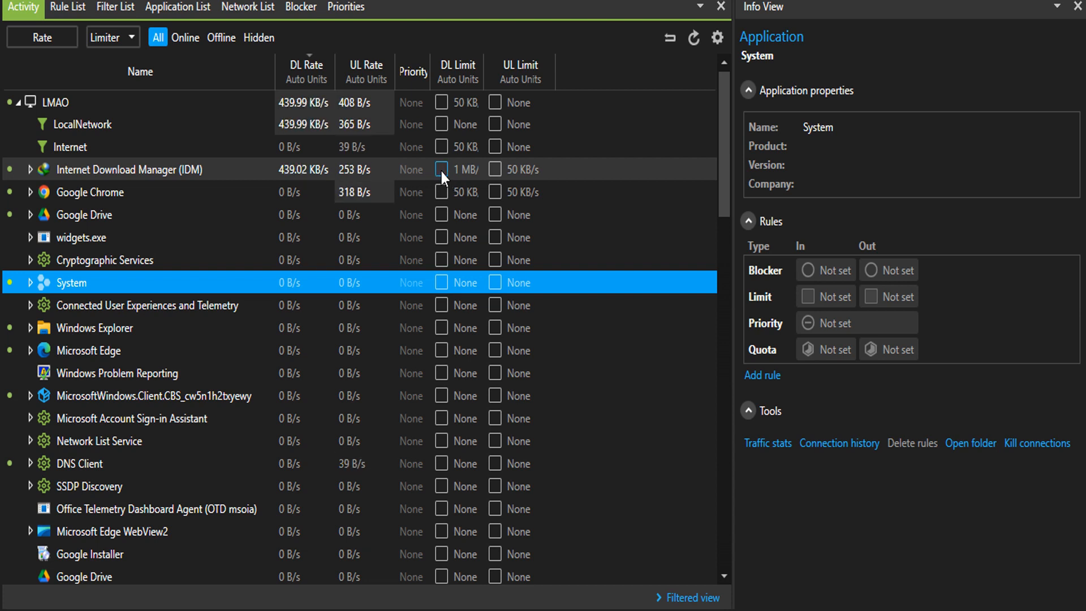
click(441, 168)
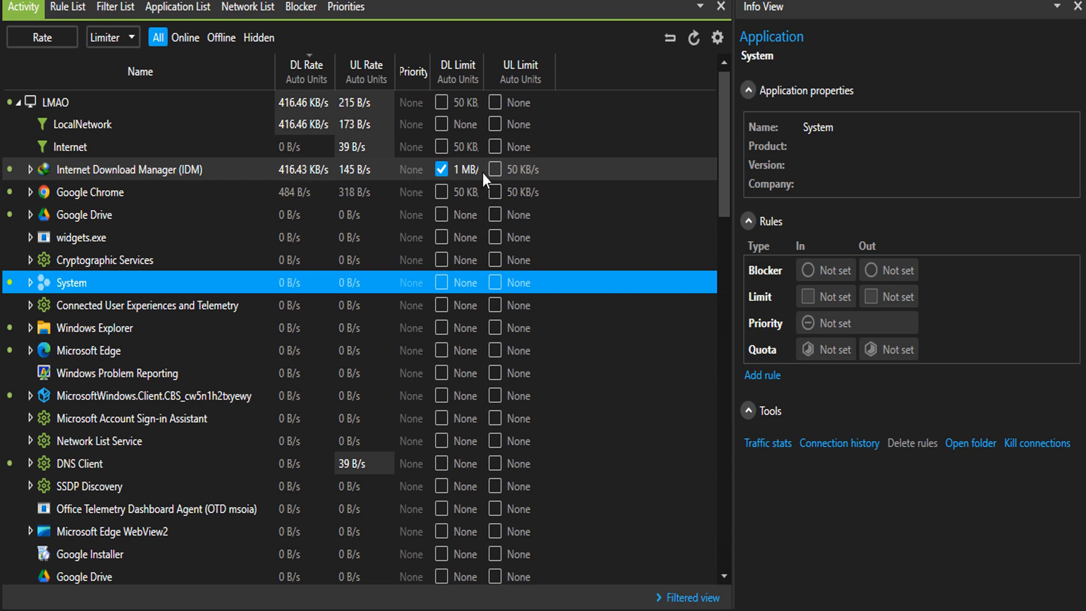
click(442, 168)
text(50)
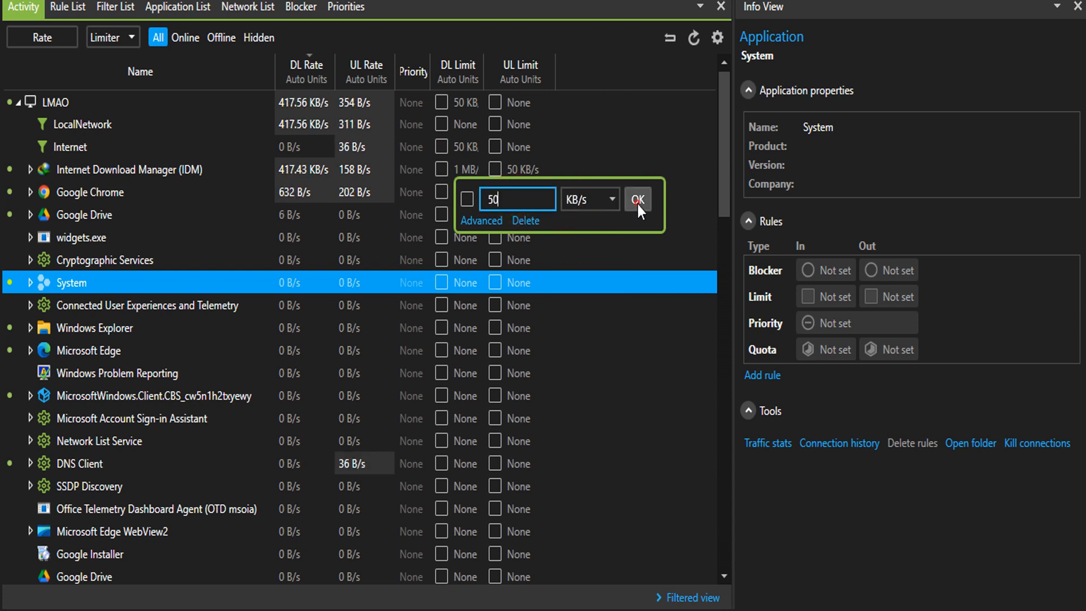
- Confirm Internet Download Manager's download limit value back at 50 KB/s
click(636, 199)
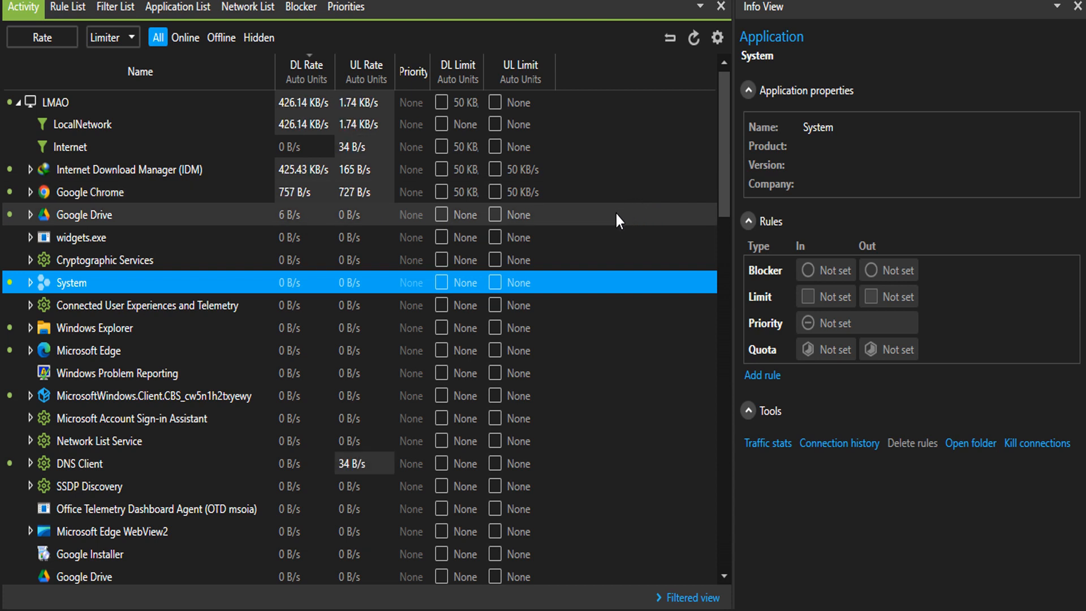
mouse_move(420, 175)
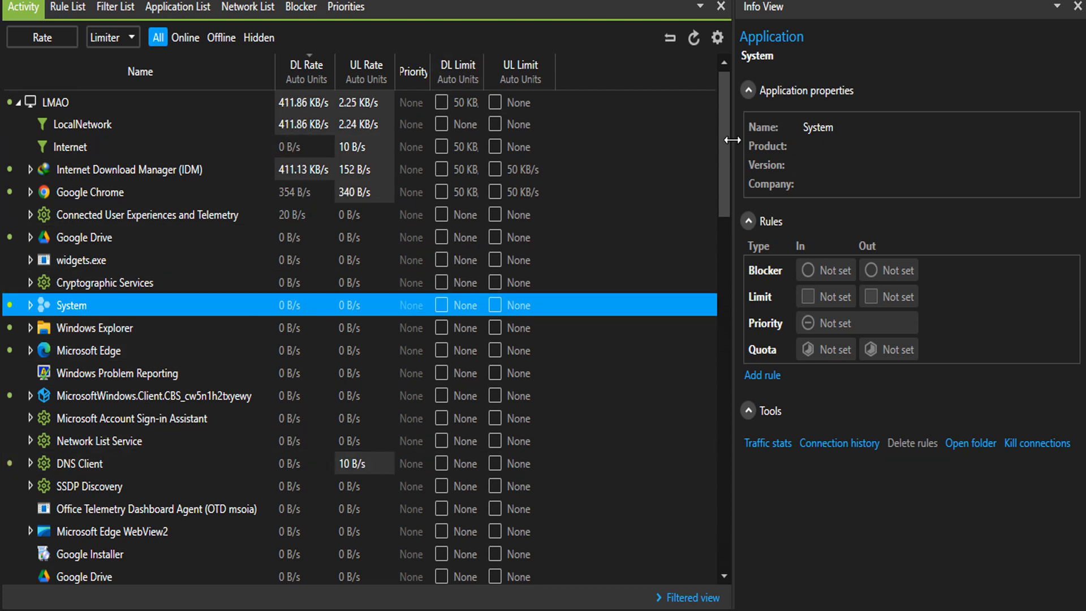
mouse_move(766, 444)
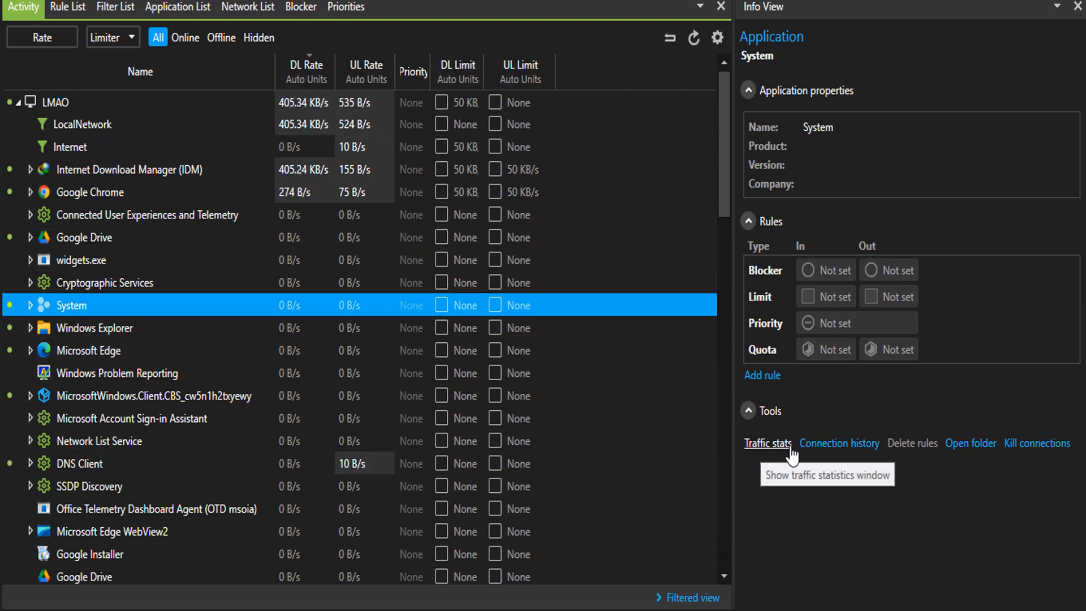
mouse_move(806, 371)
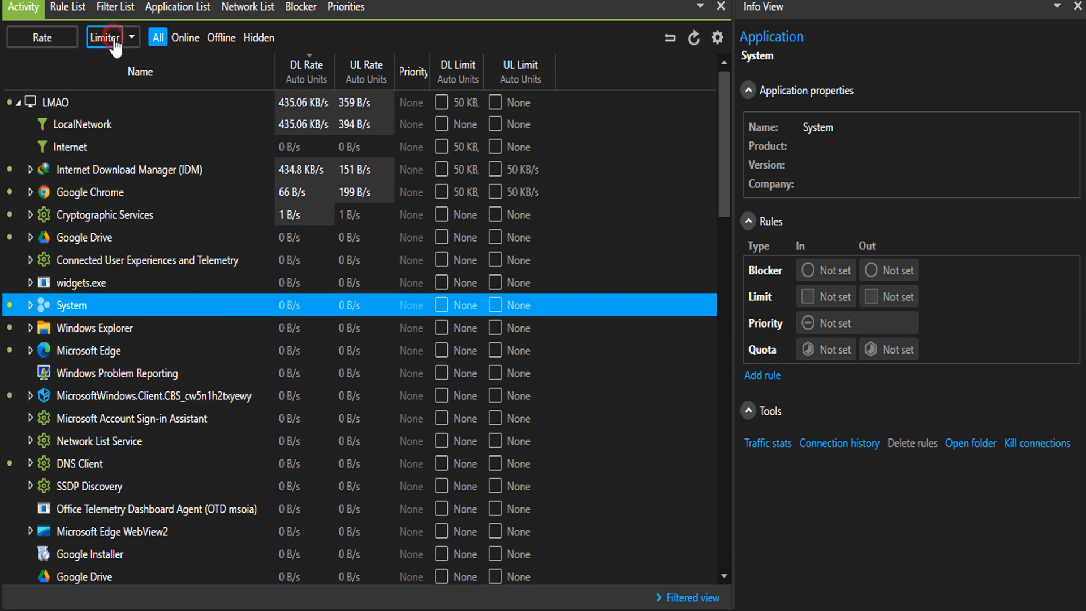
- Switch the list columns from Limiter to Blocker to show incoming and outgoing blocking status
click(105, 37)
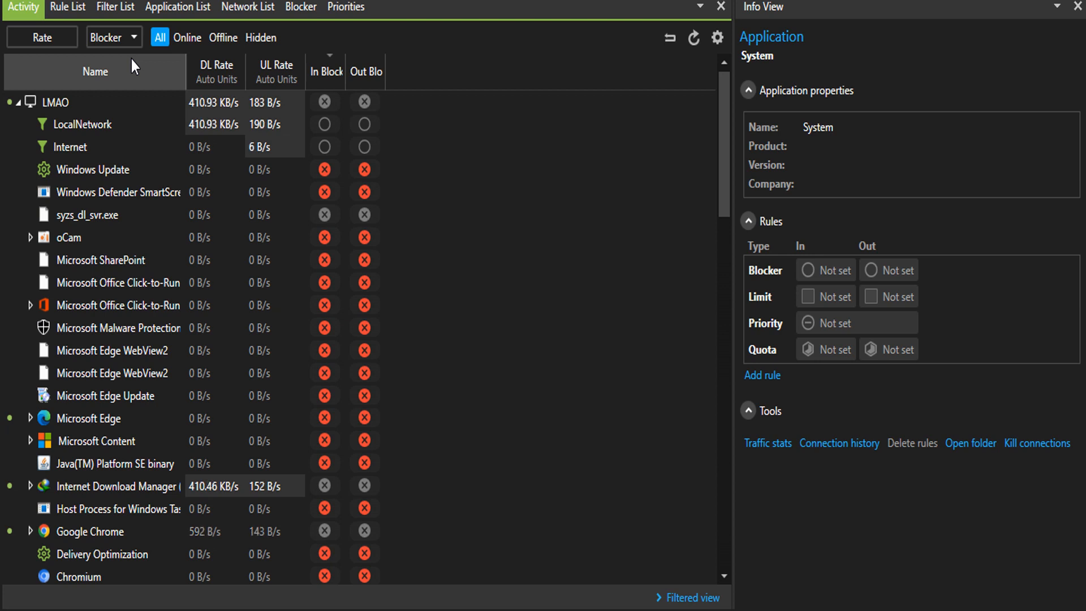
click(69, 146)
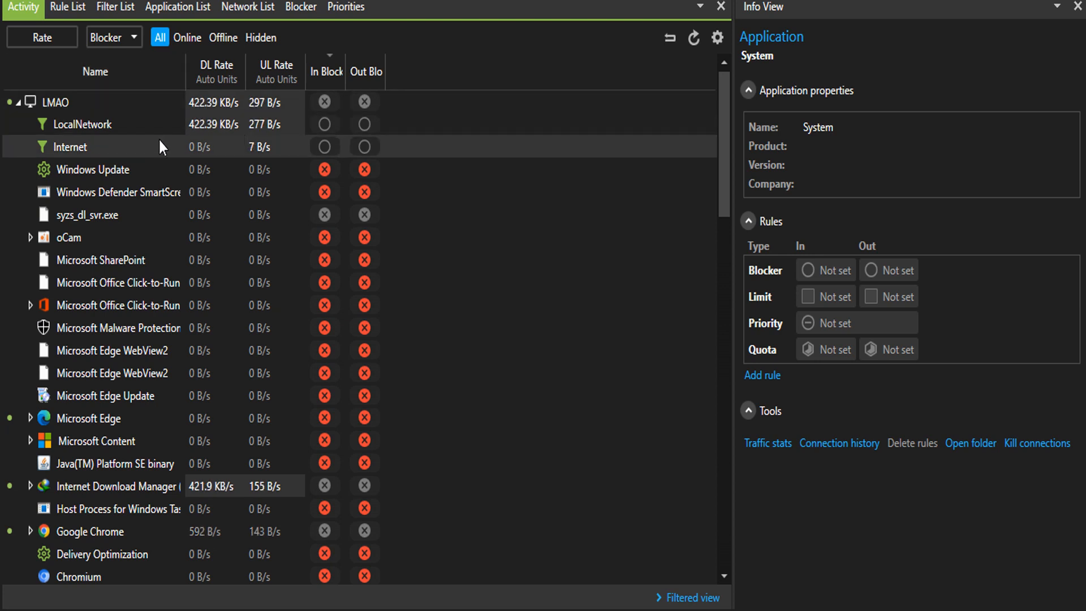